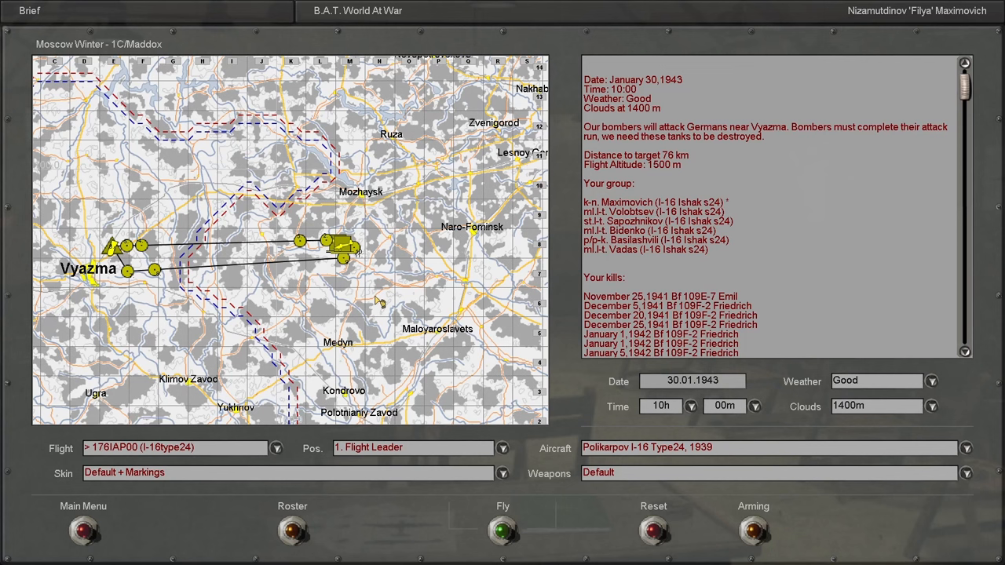
mouse_move(187, 329)
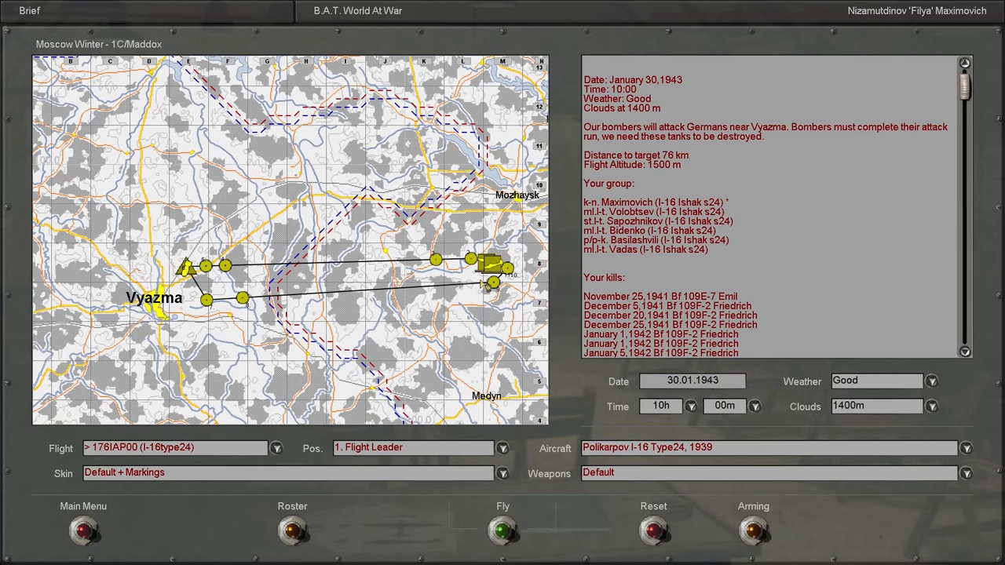
mouse_move(657, 144)
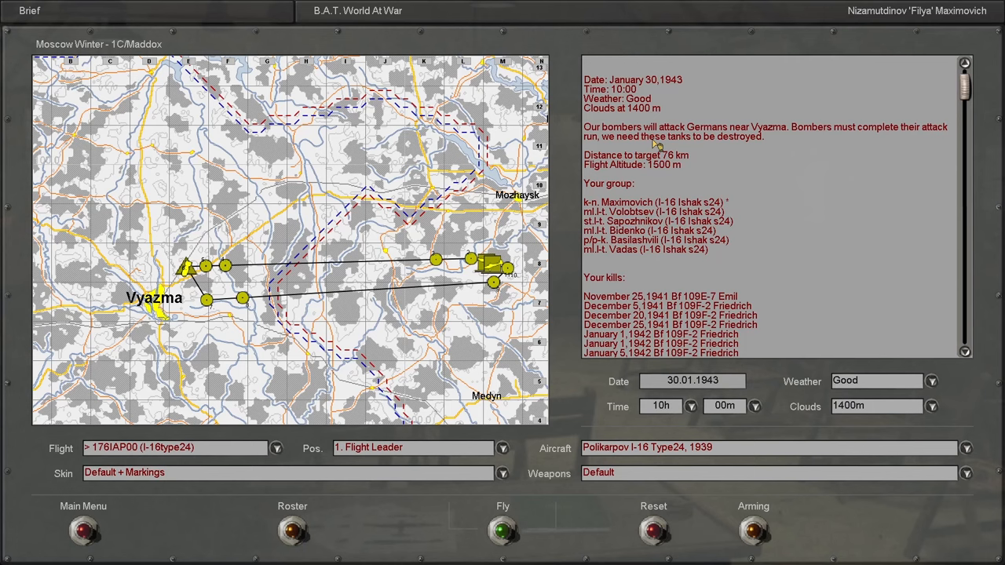
Step: Review the squadron roster, return to the briefing and launch the Vyazma I-16 mission
click(292, 531)
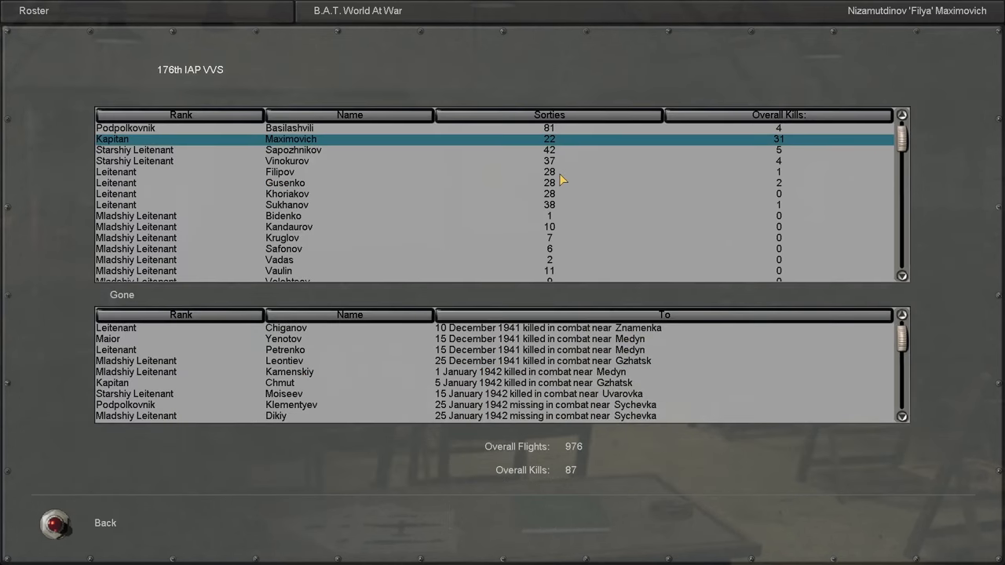
mouse_move(123, 478)
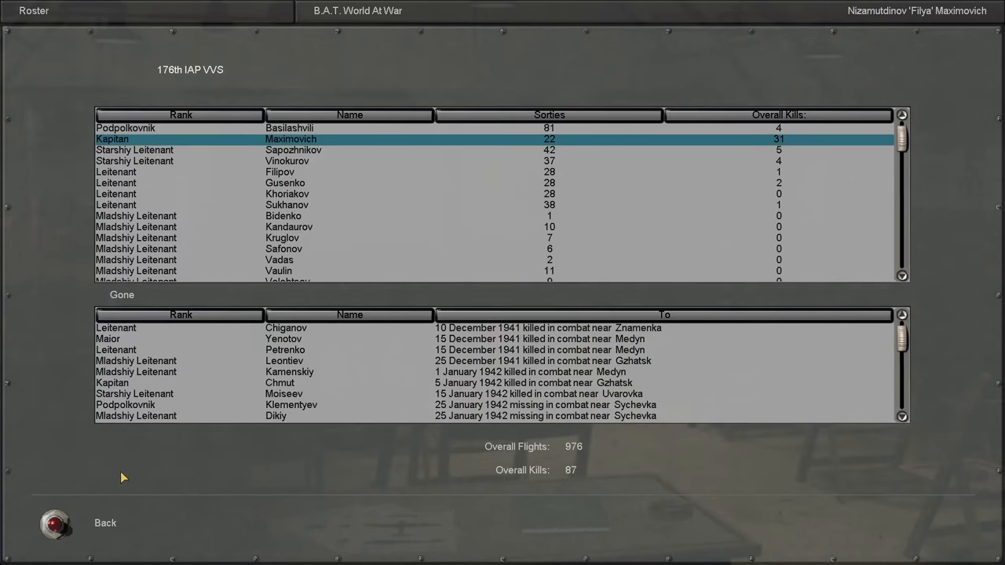
click(104, 522)
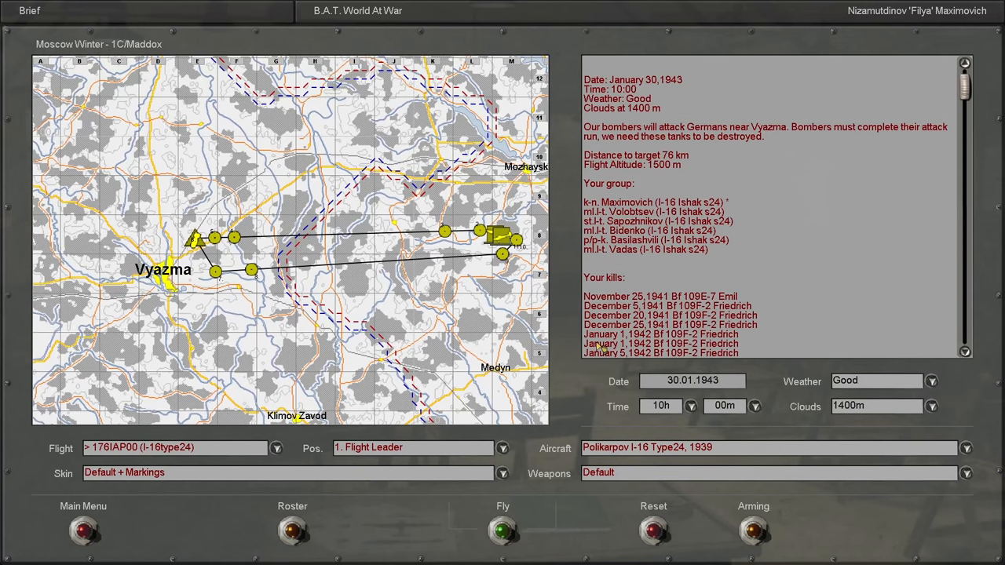
mouse_move(500, 333)
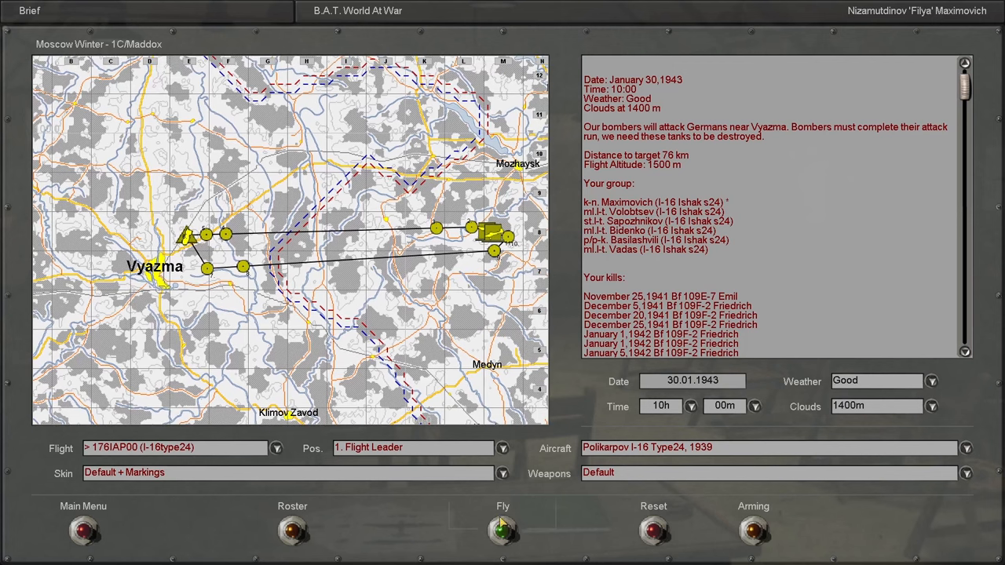
click(502, 531)
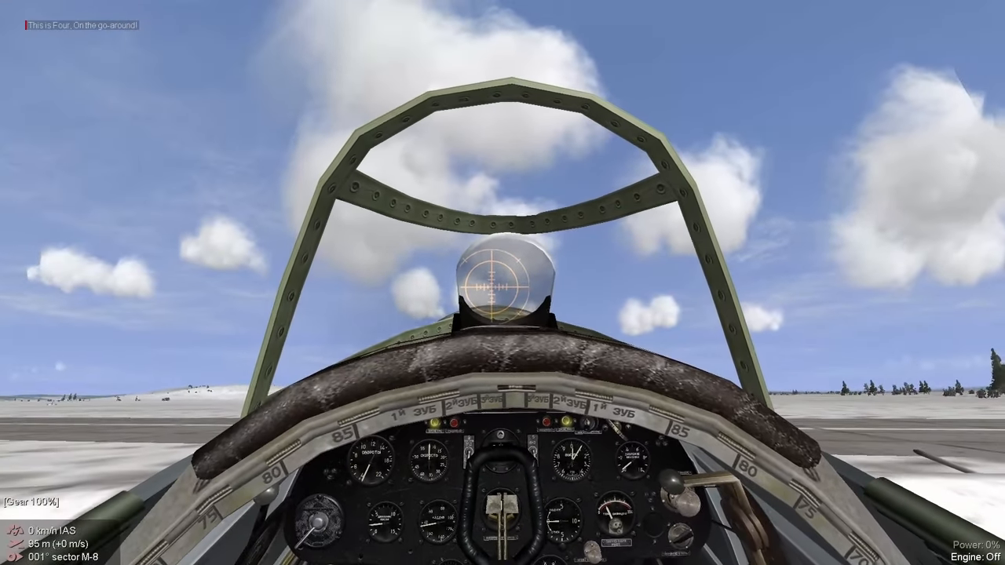
Step: Switch to the external view of the fighter and bring up the in-mission menu
key(F2)
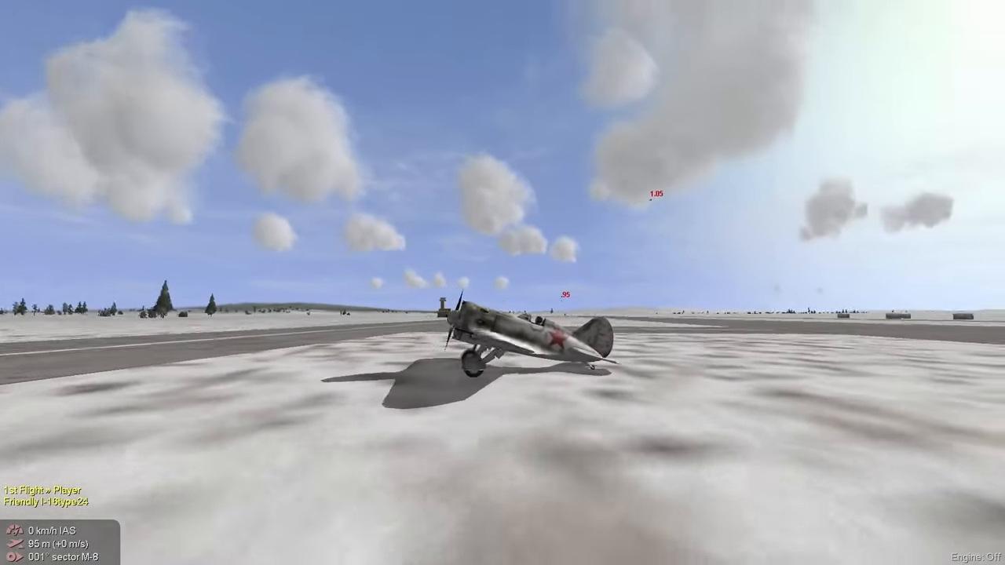
key(Escape)
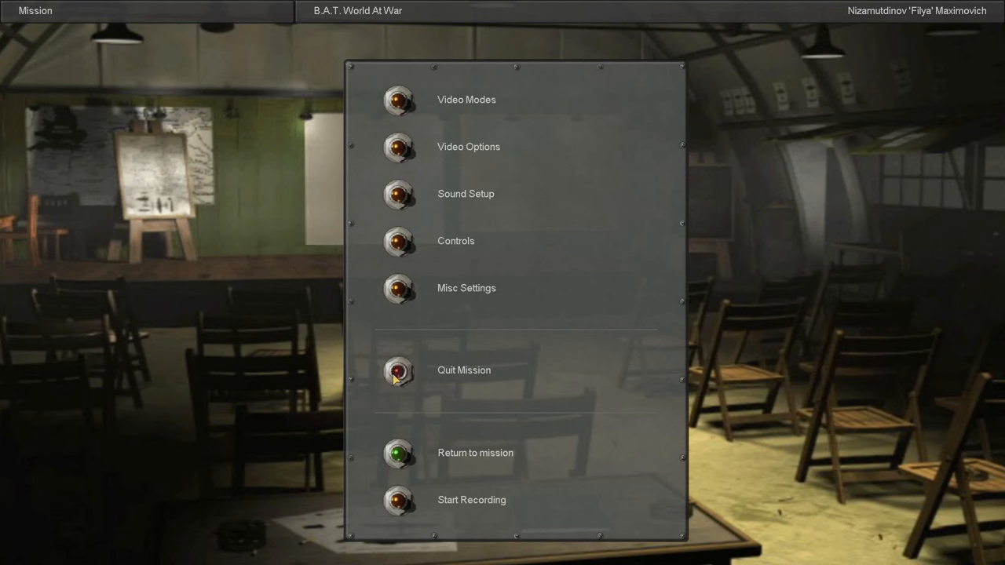
Step: Quit the Vyazma mission to reach its debriefing with kills, losses and campaign summary
click(398, 371)
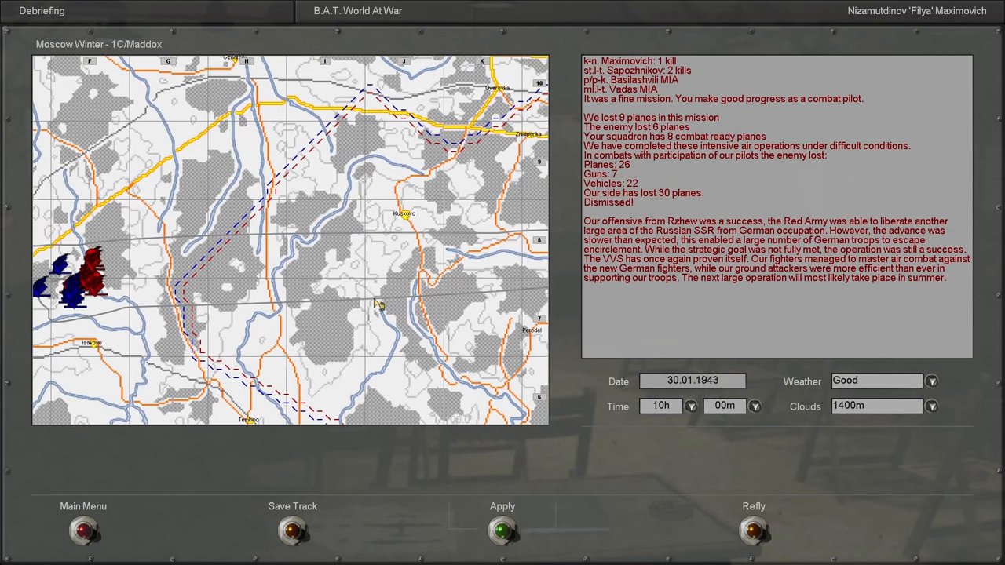
mouse_move(369, 242)
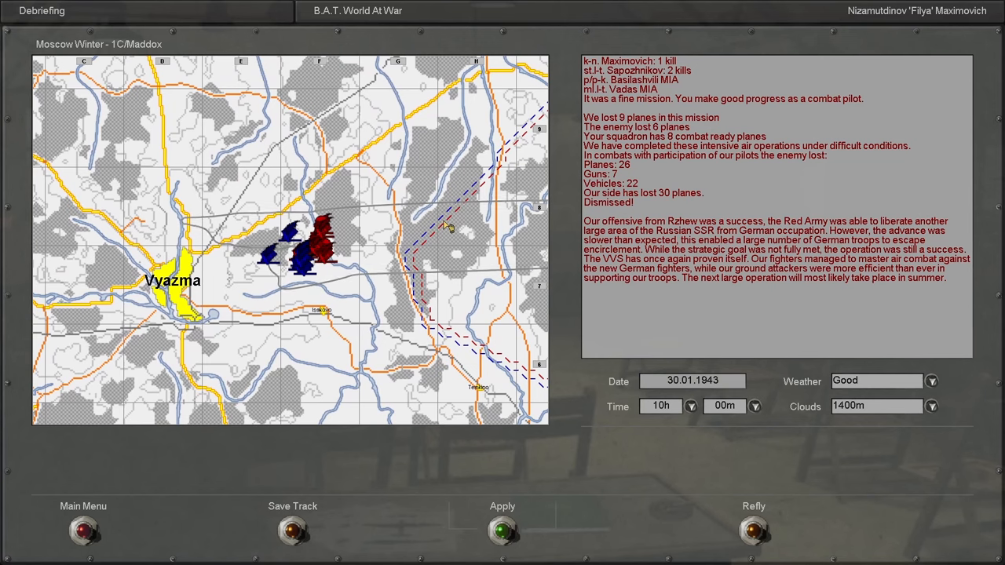
mouse_move(462, 226)
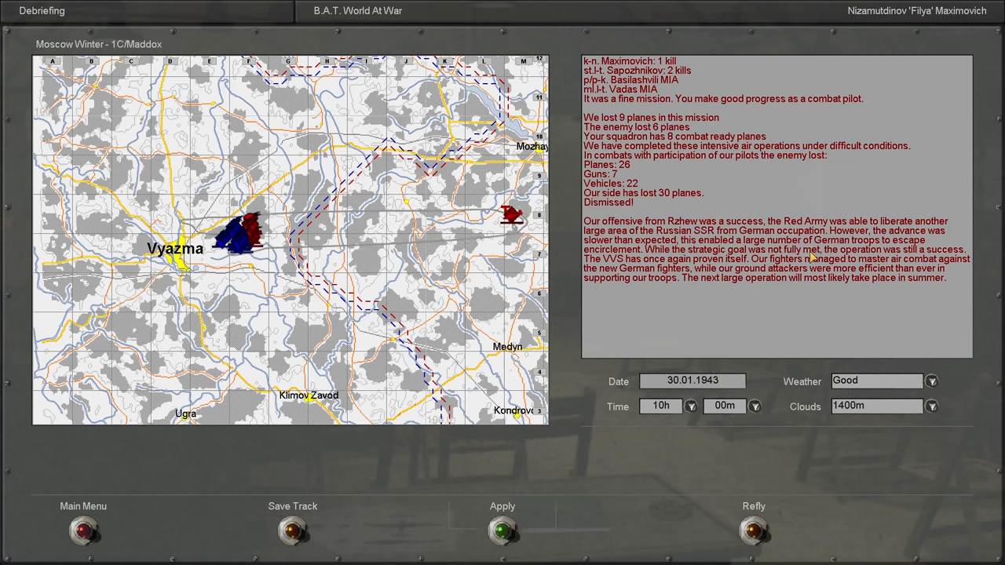
mouse_move(471, 248)
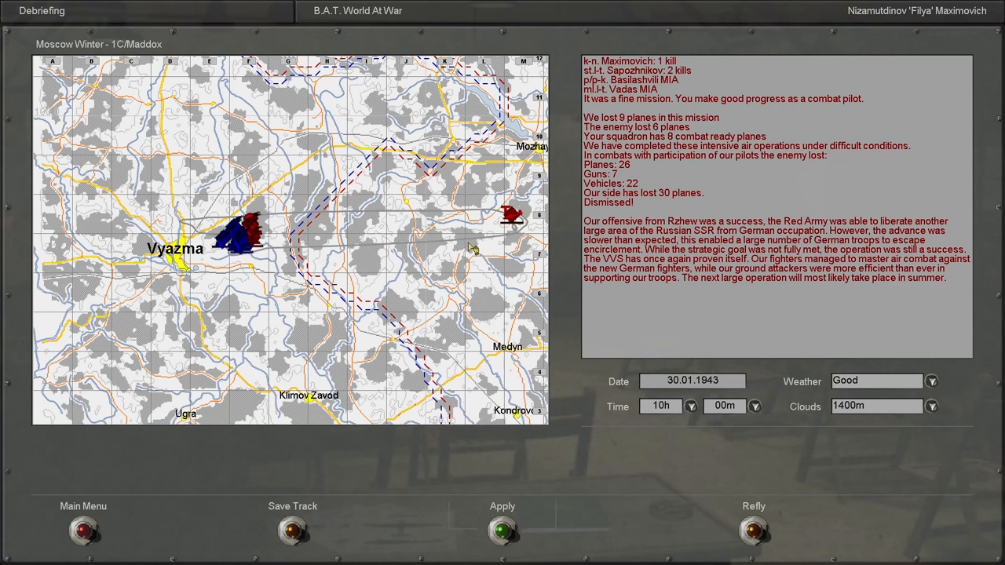
mouse_move(611, 265)
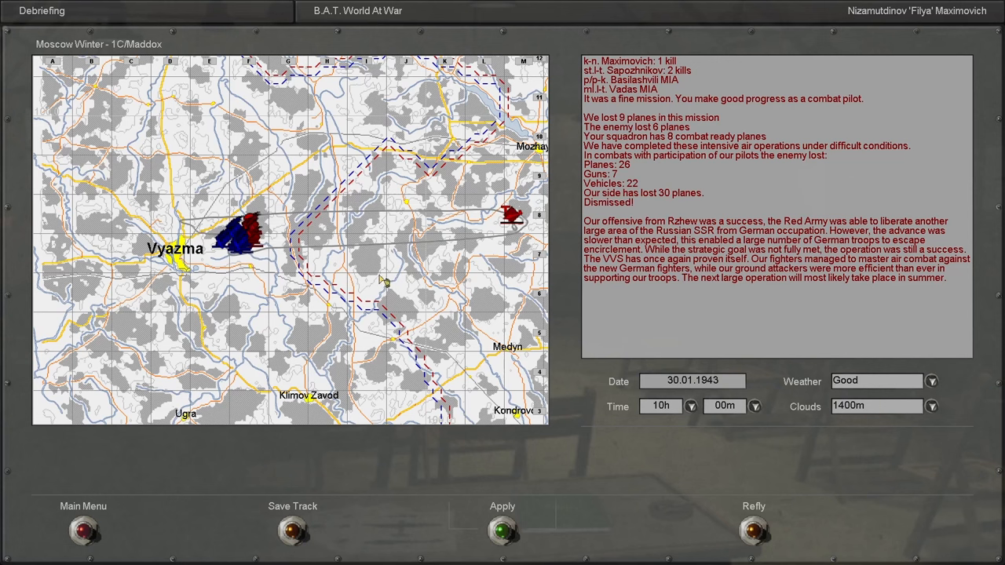
mouse_move(280, 250)
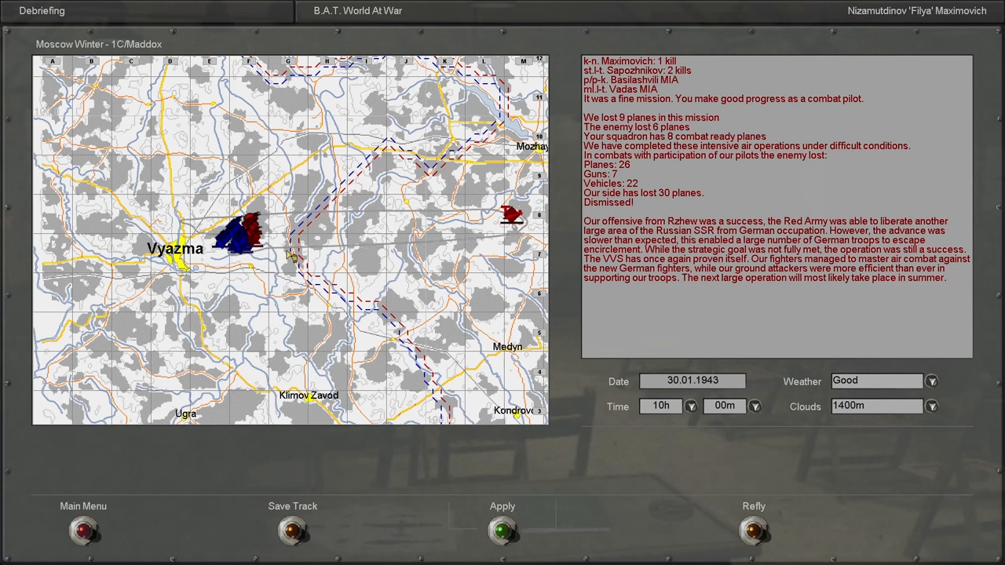
mouse_move(409, 267)
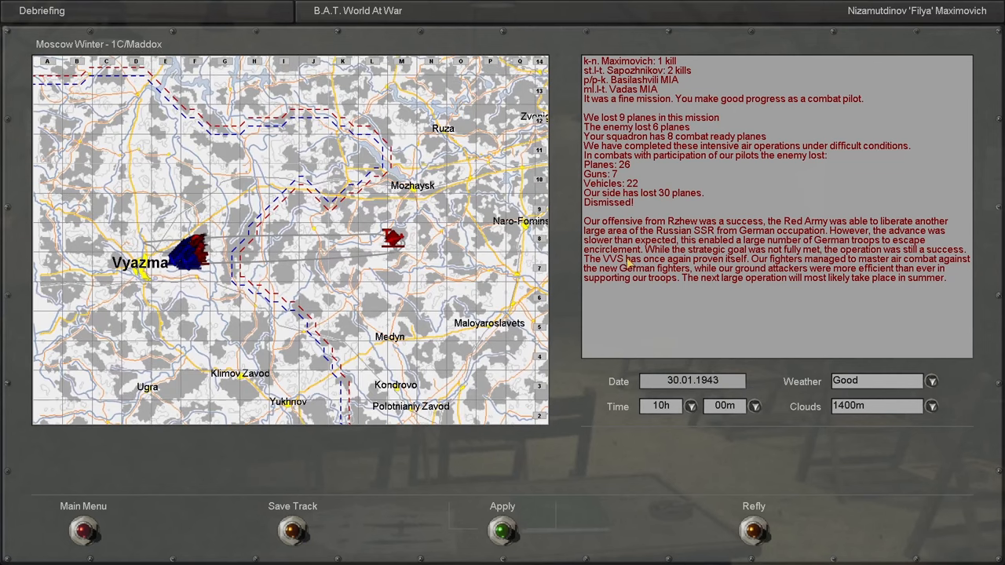
mouse_move(411, 264)
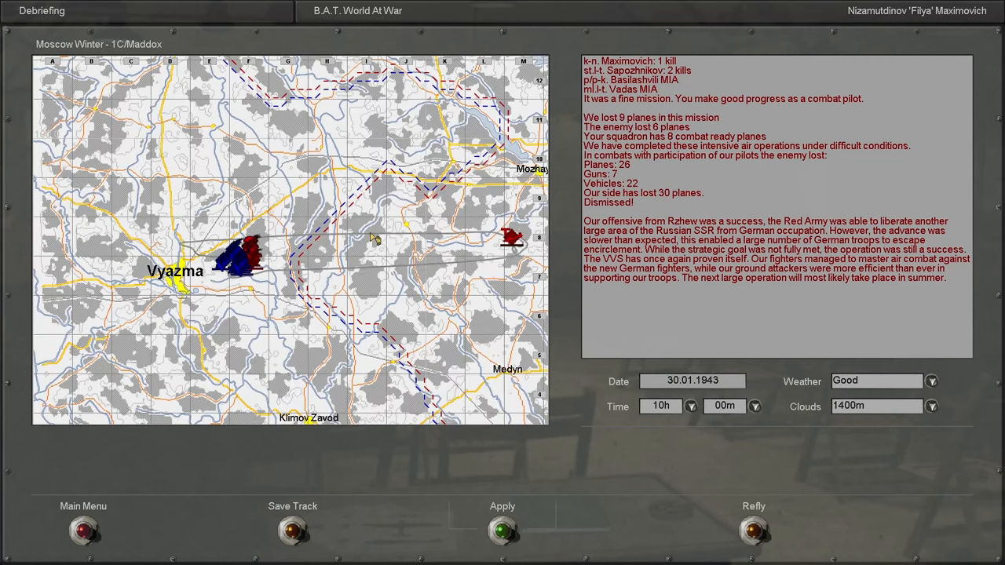
mouse_move(383, 245)
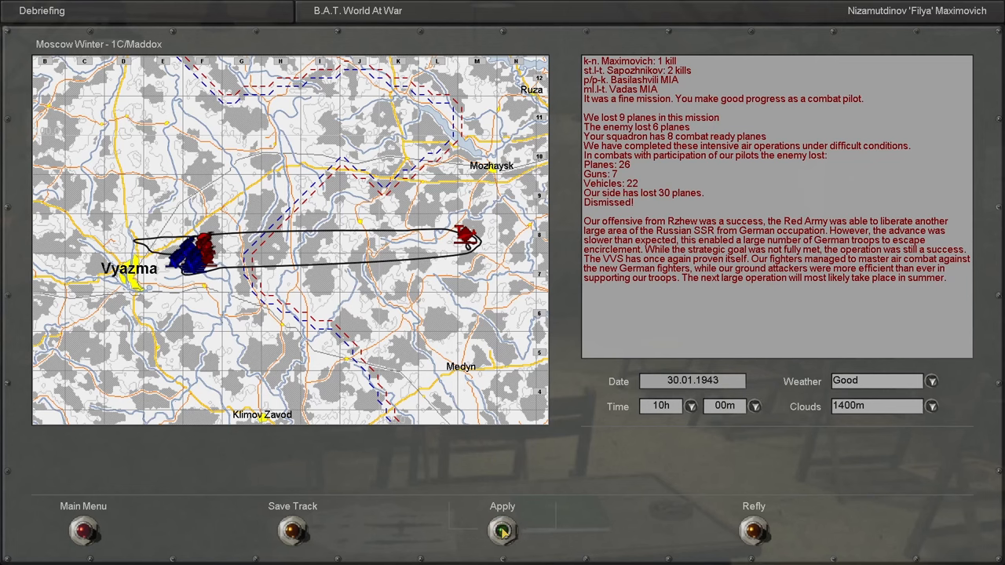
Step: Apply the debriefing to advance to the Kursk July 1943 La-5FN mission briefing
click(502, 531)
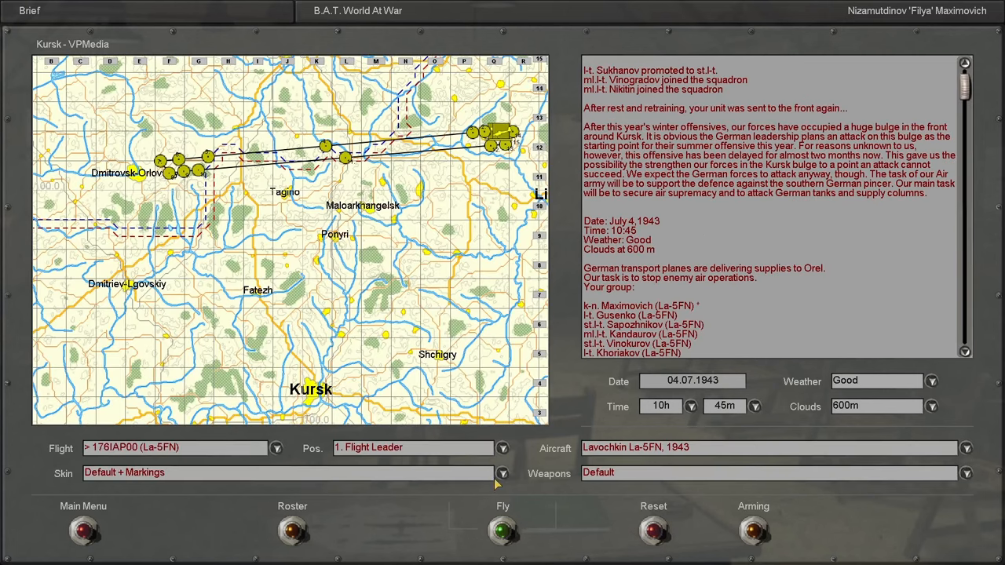
mouse_move(443, 299)
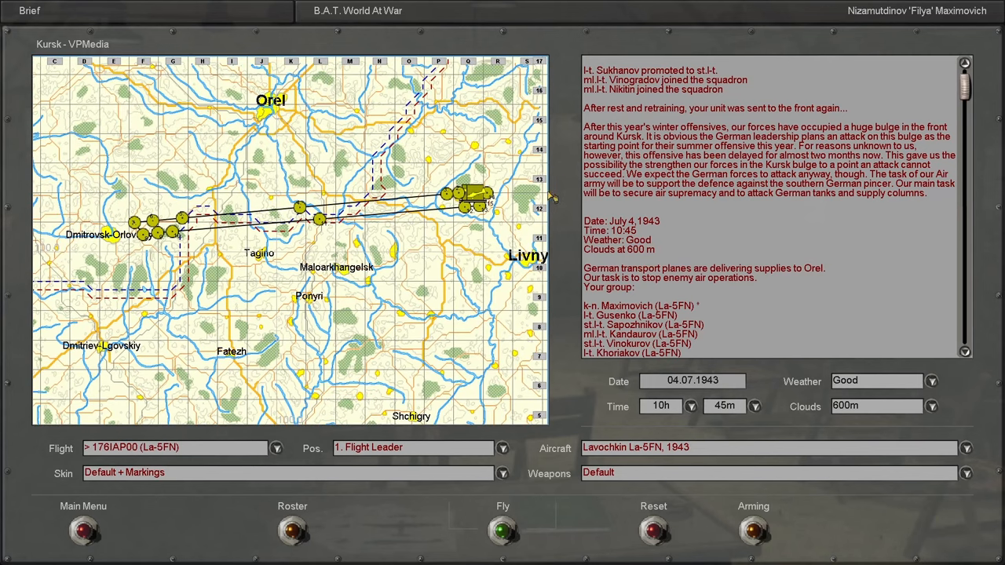
mouse_move(705, 89)
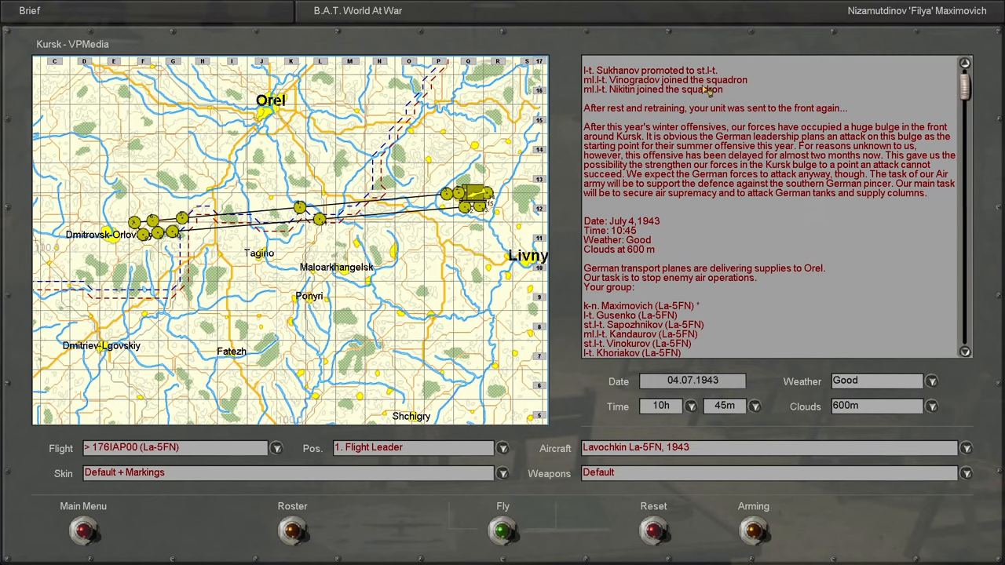
mouse_move(263, 549)
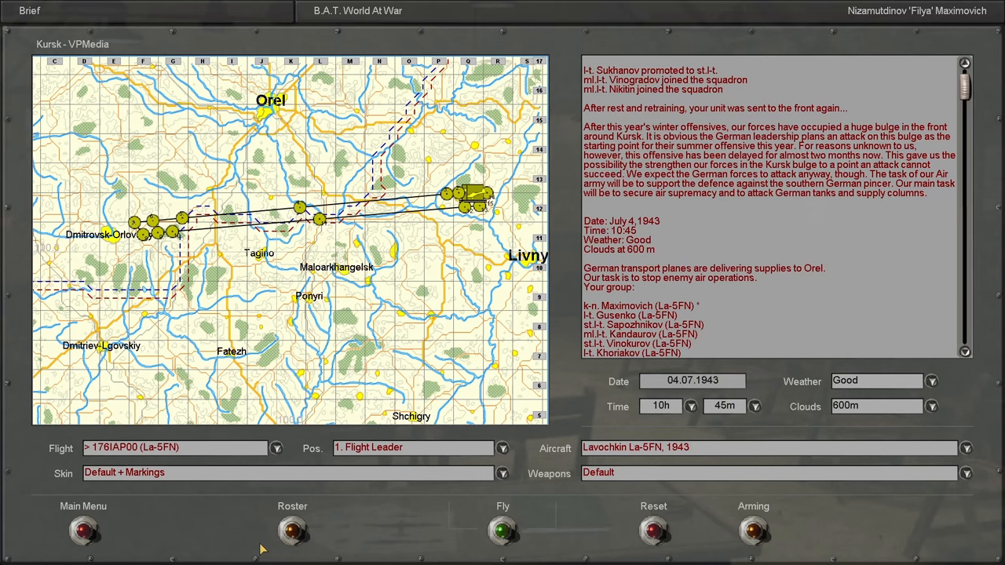
Step: Show the 176th IAP VVS squadron roster with pilots' sorties and kills
click(292, 526)
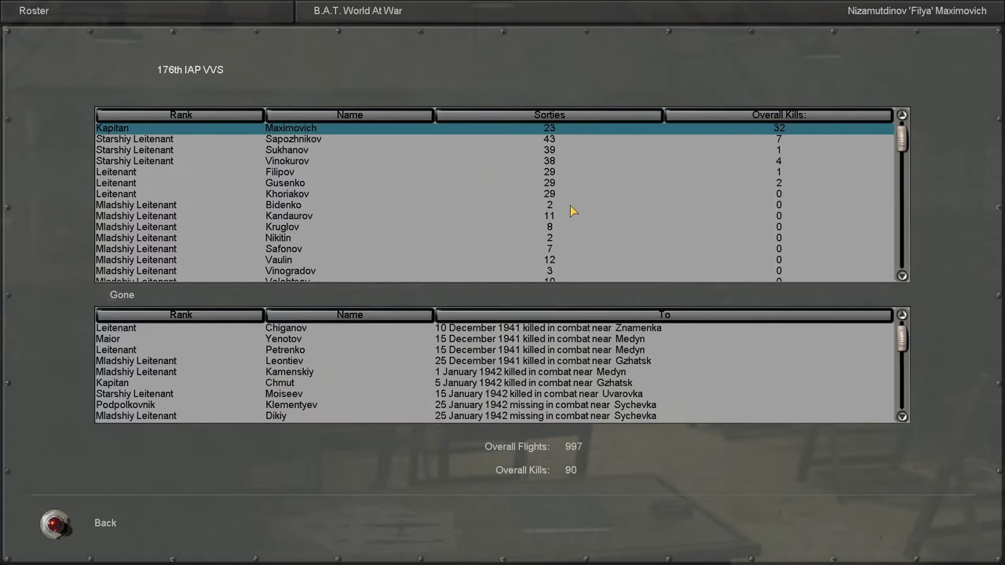
mouse_move(548, 183)
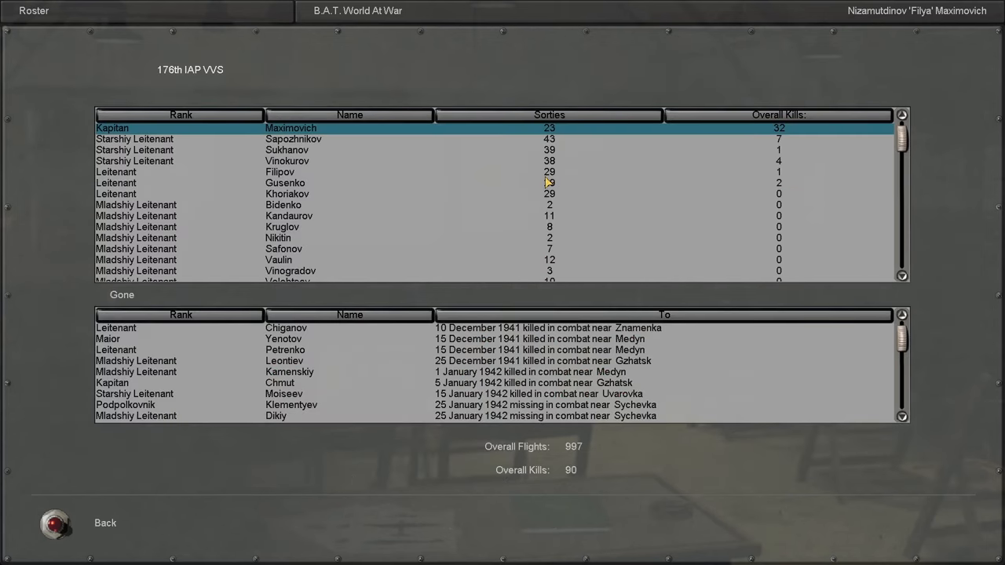
mouse_move(339, 136)
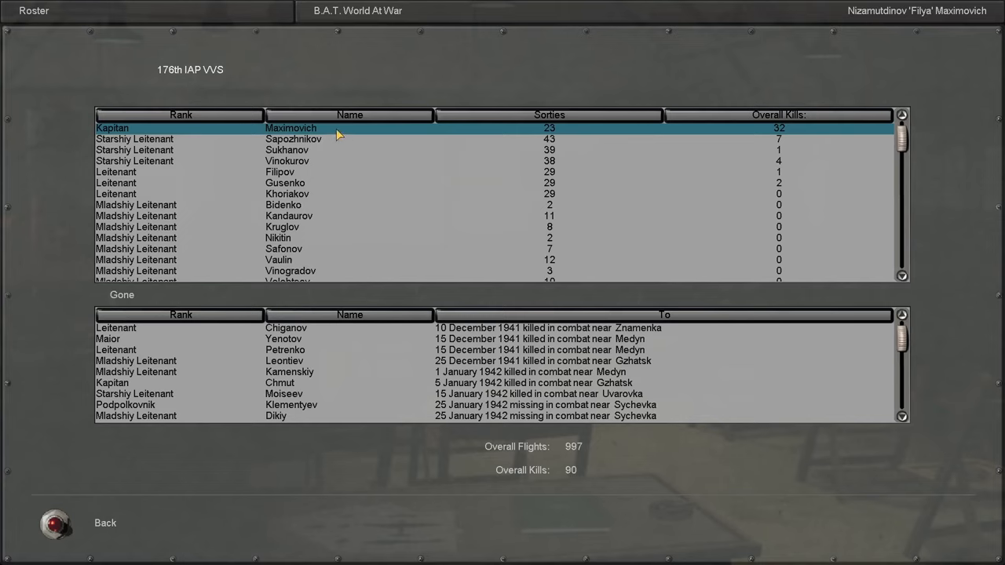
mouse_move(438, 173)
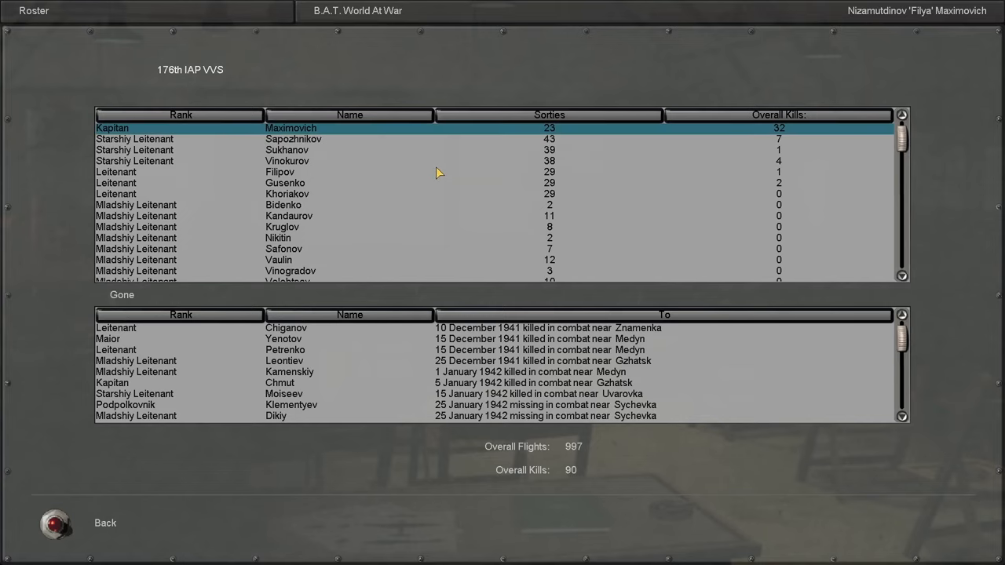
Step: Scroll through the roster and go back to the Kursk mission briefing
scroll(down, 3)
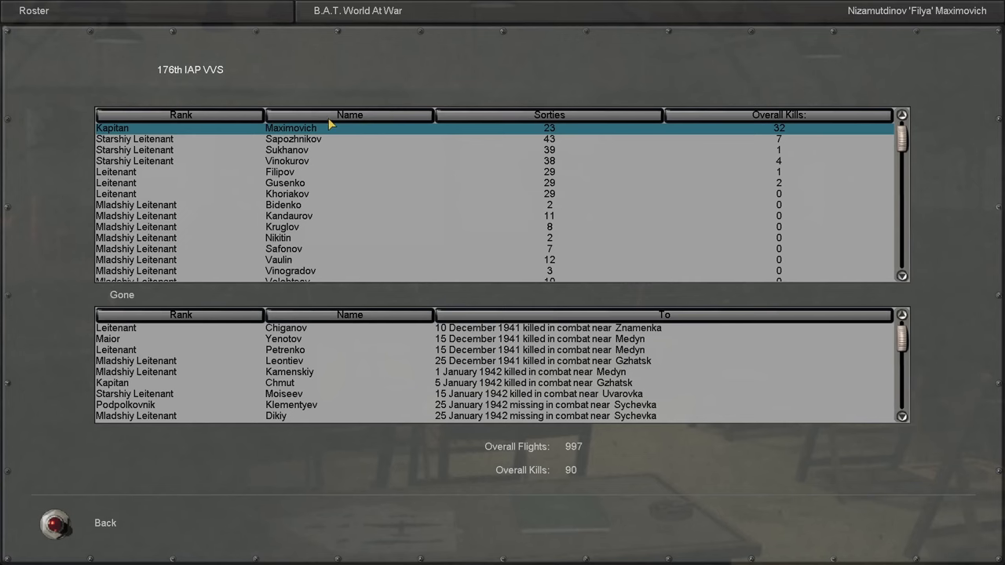
mouse_move(370, 151)
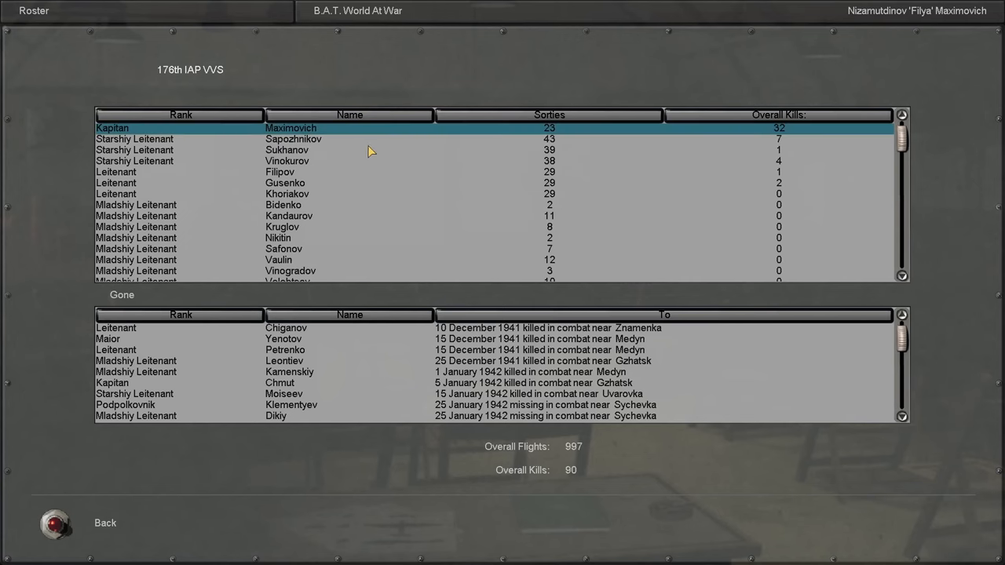
click(103, 522)
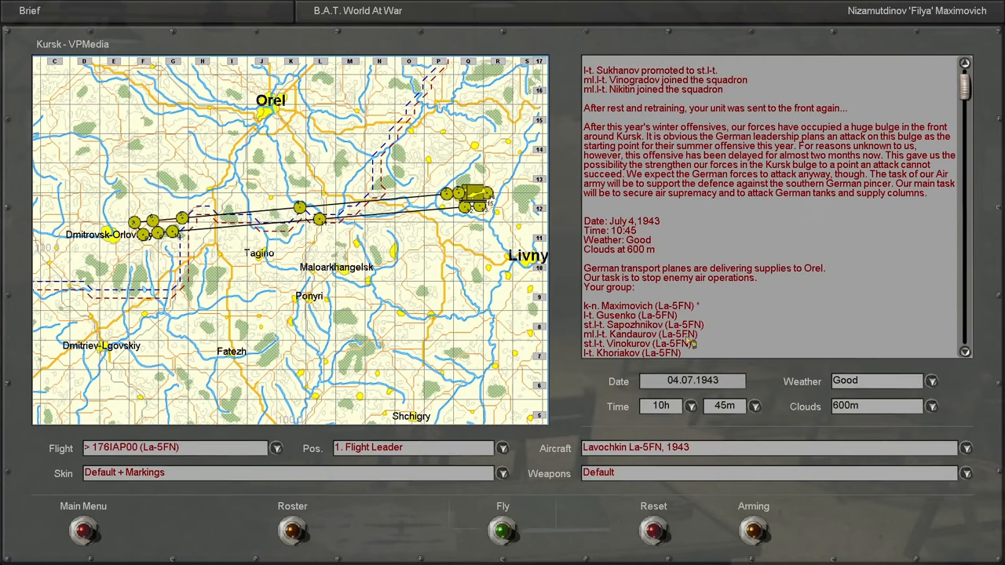
mouse_move(811, 264)
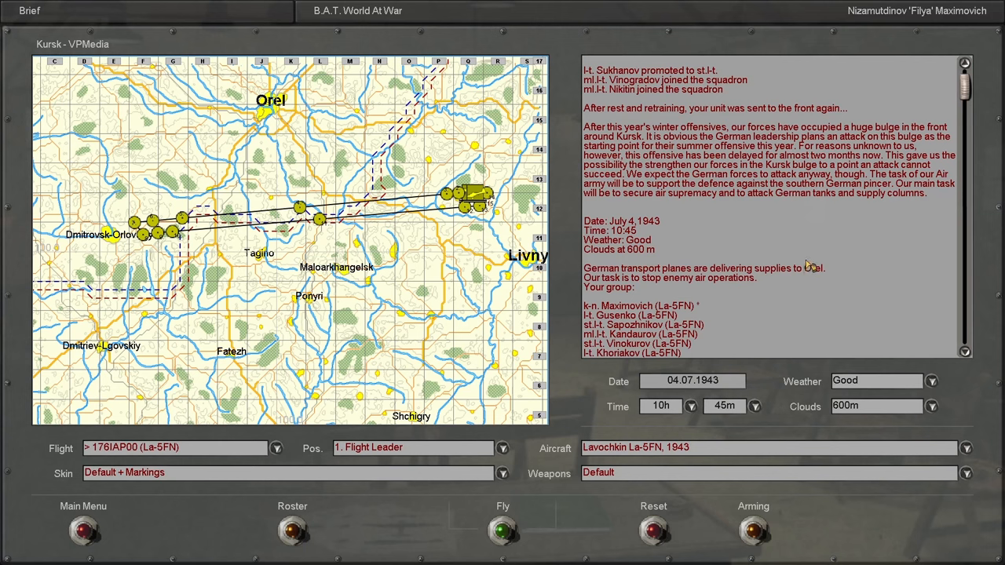
scroll(down, 3)
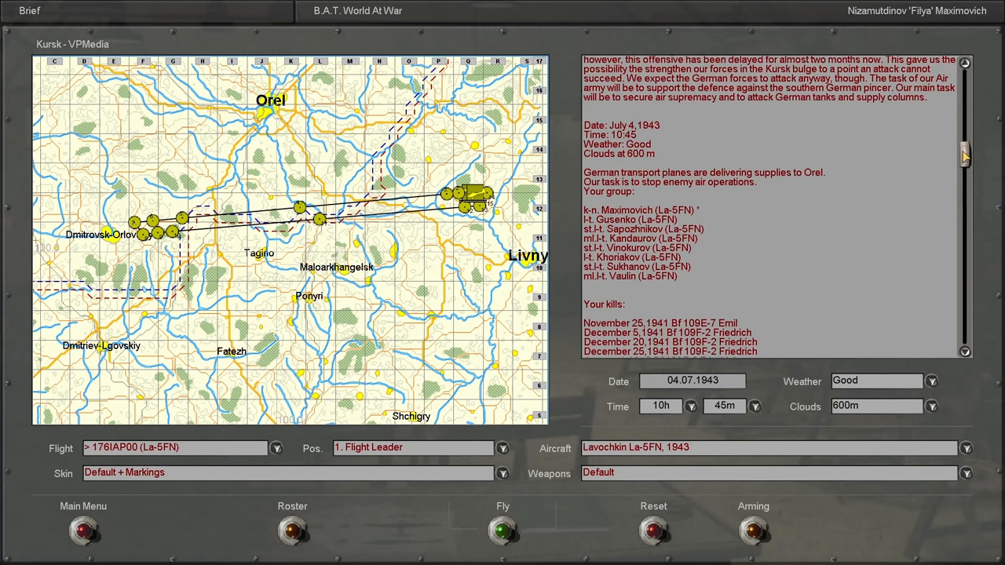
scroll(down, 3)
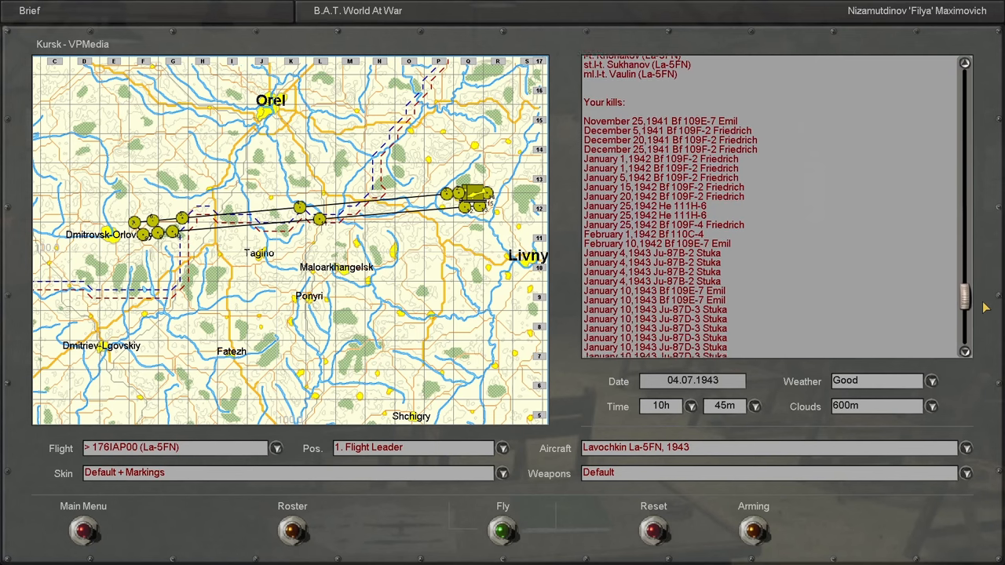
scroll(up, 3)
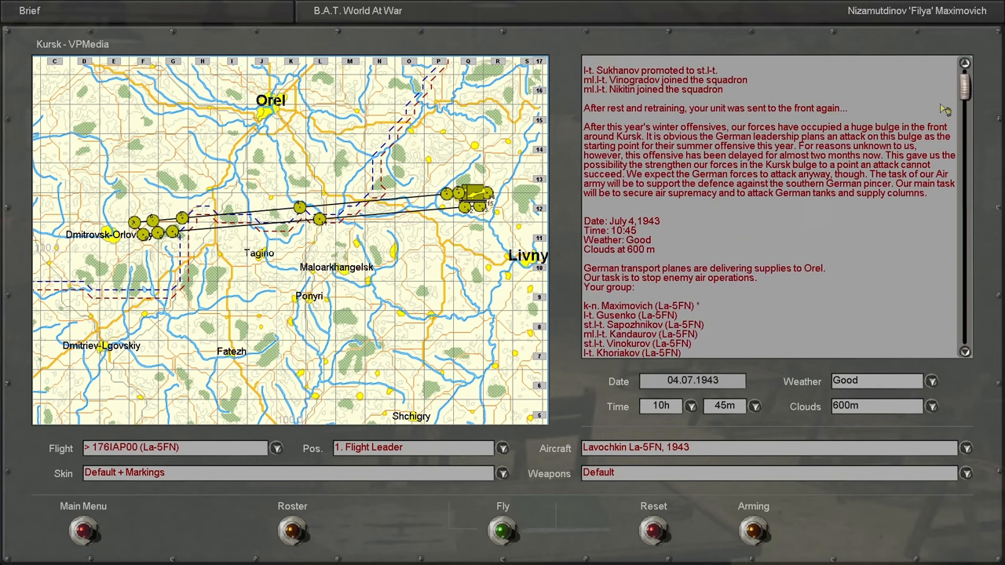
mouse_move(471, 221)
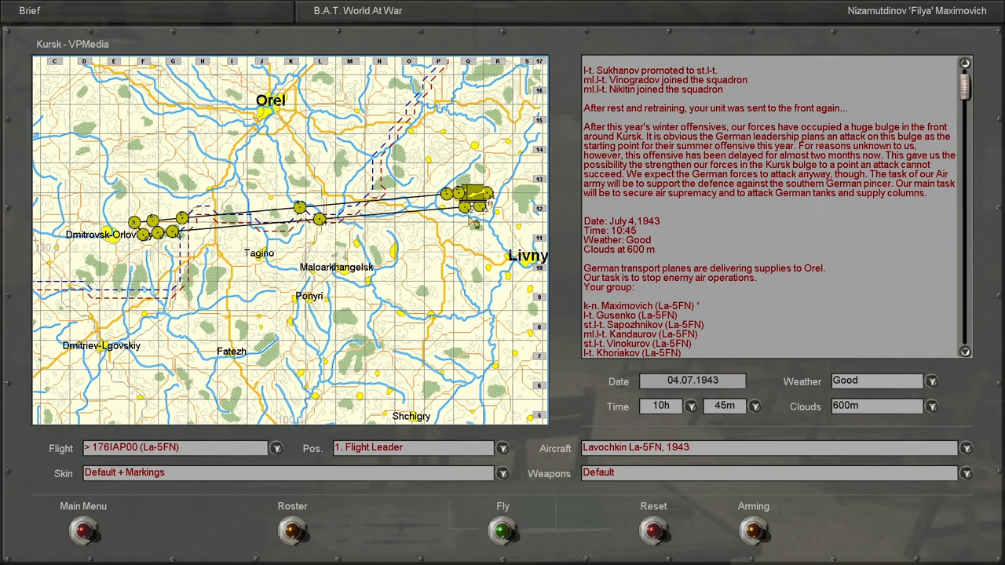